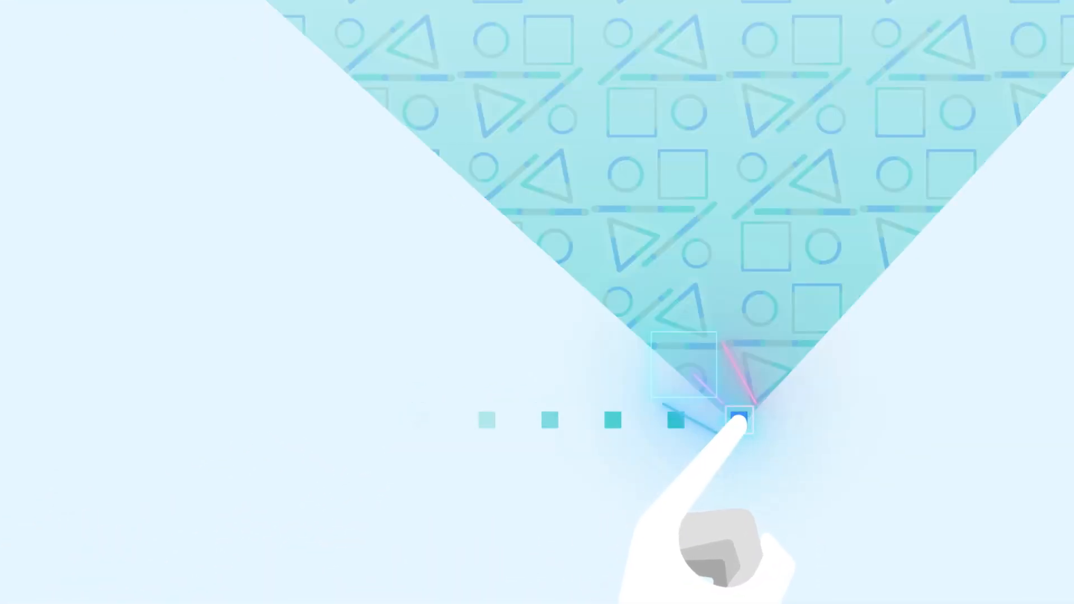
left_click(740, 421)
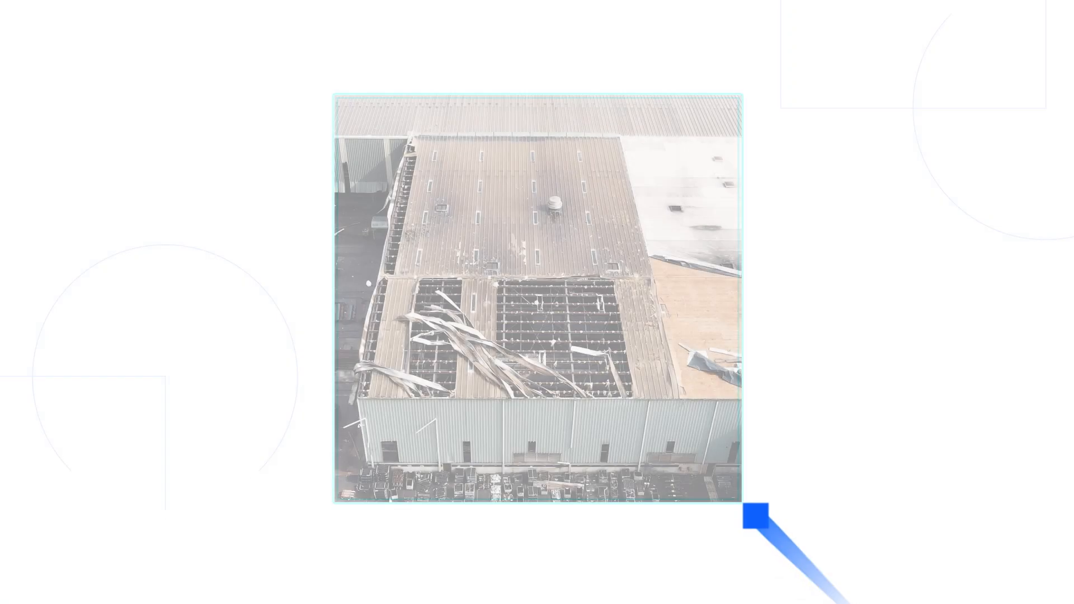